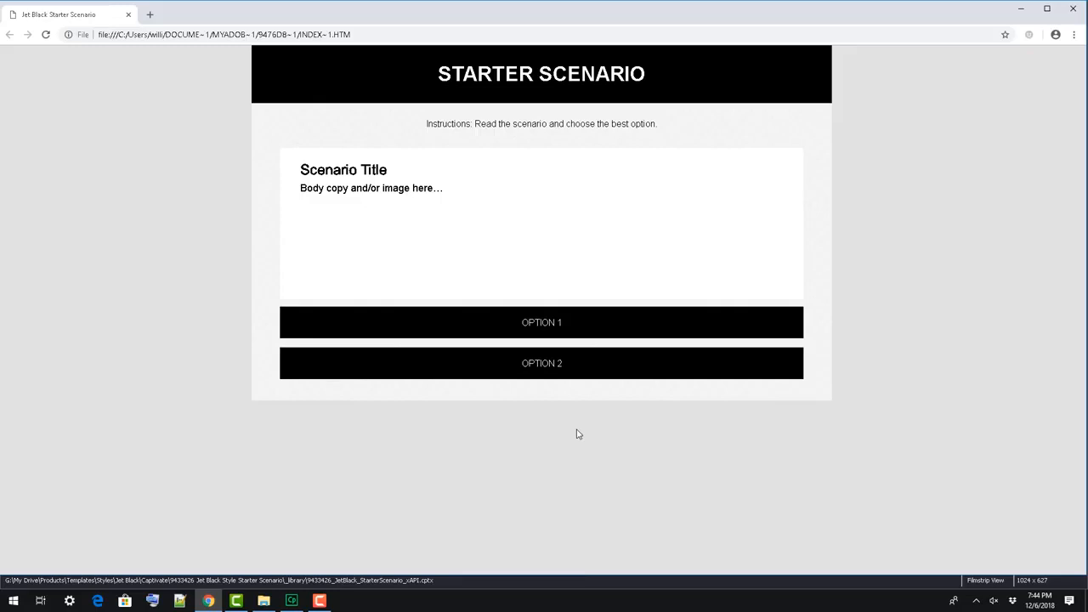
mouse_move(592, 322)
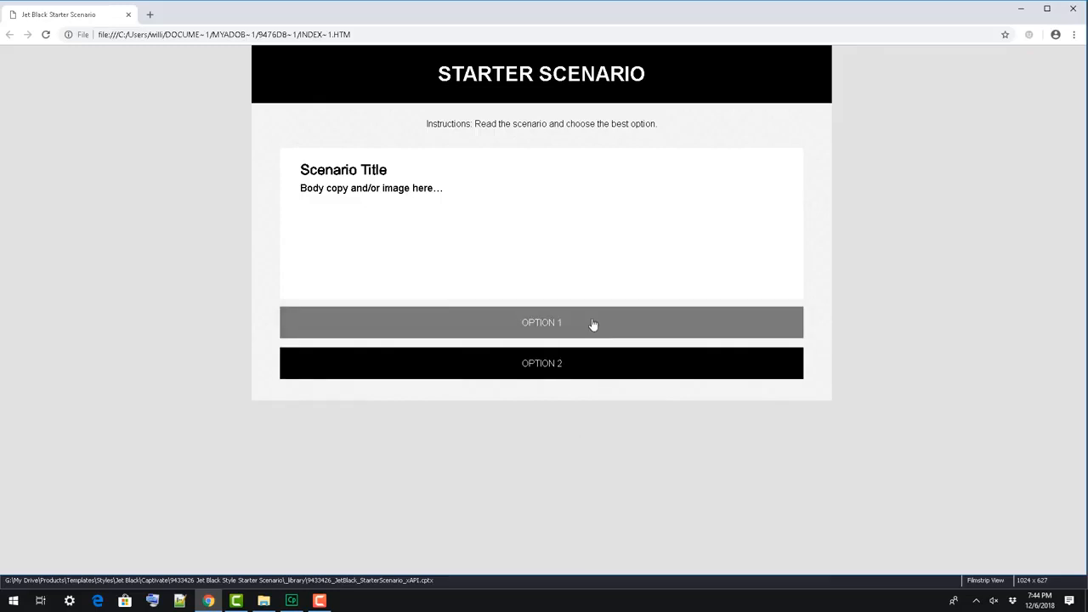
- Pick OPTION 1 in the preview and continue past its feedback screen
click(540, 322)
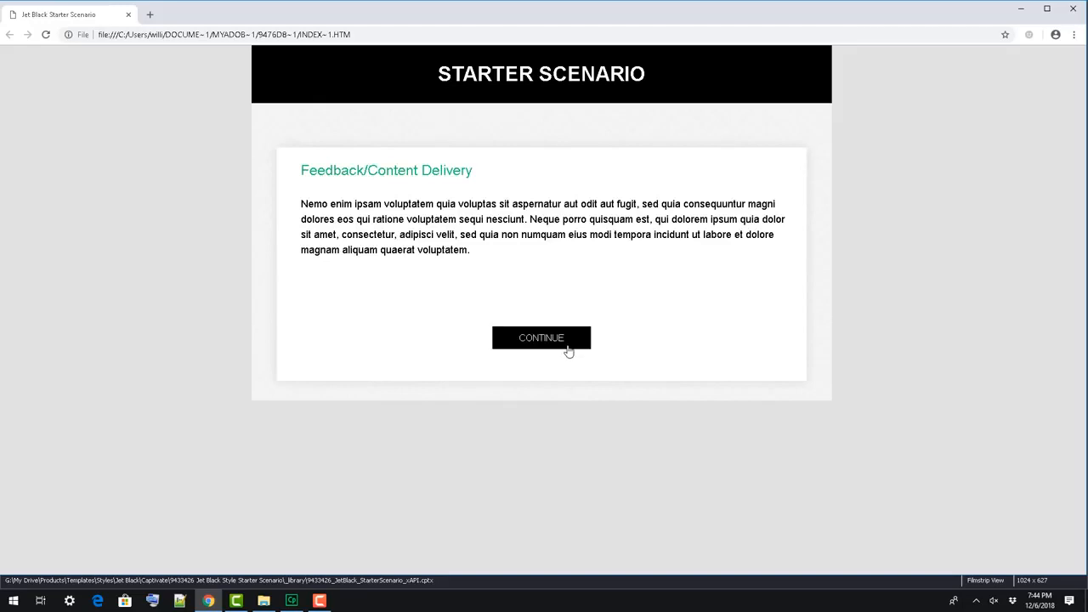
click(540, 336)
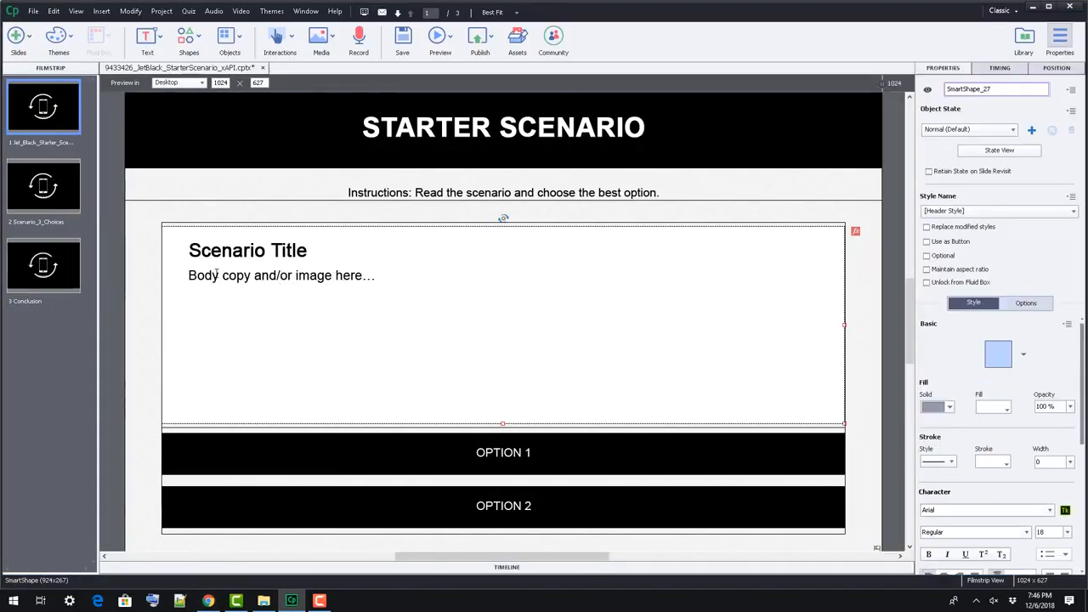
- Replace the slide 1 body placeholder with "Lorem ipsum dolor sit amet..."
text(Lorem ipsum dolor sit am)
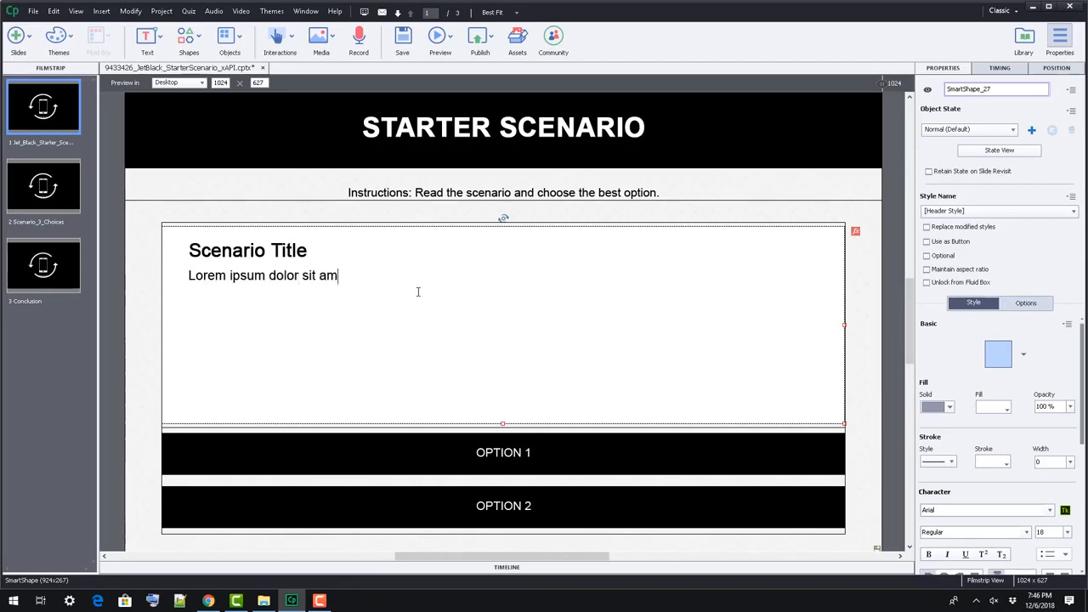
text(et...)
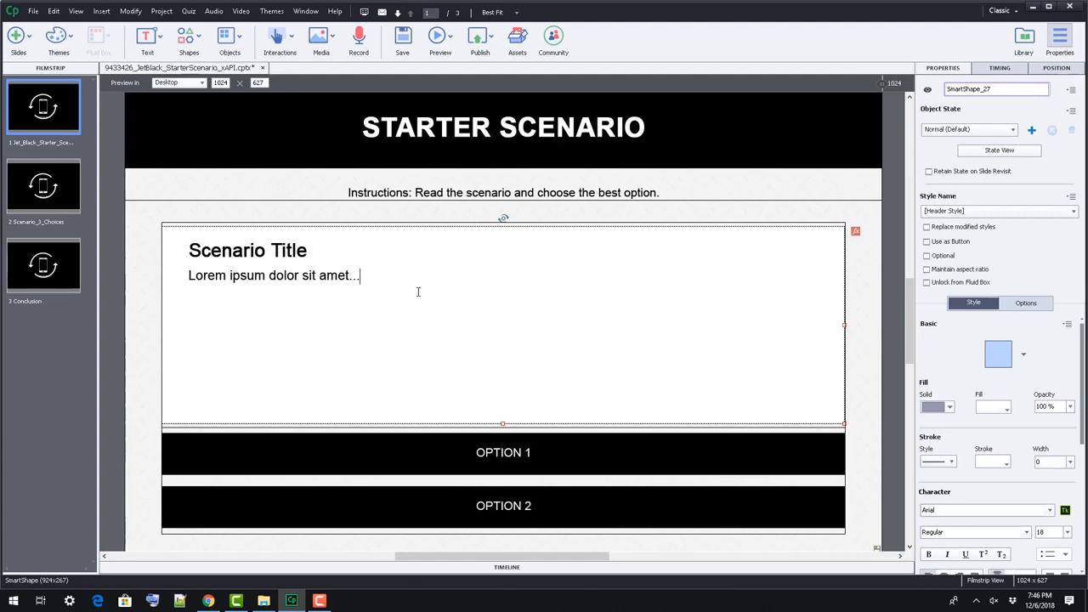
click(933, 408)
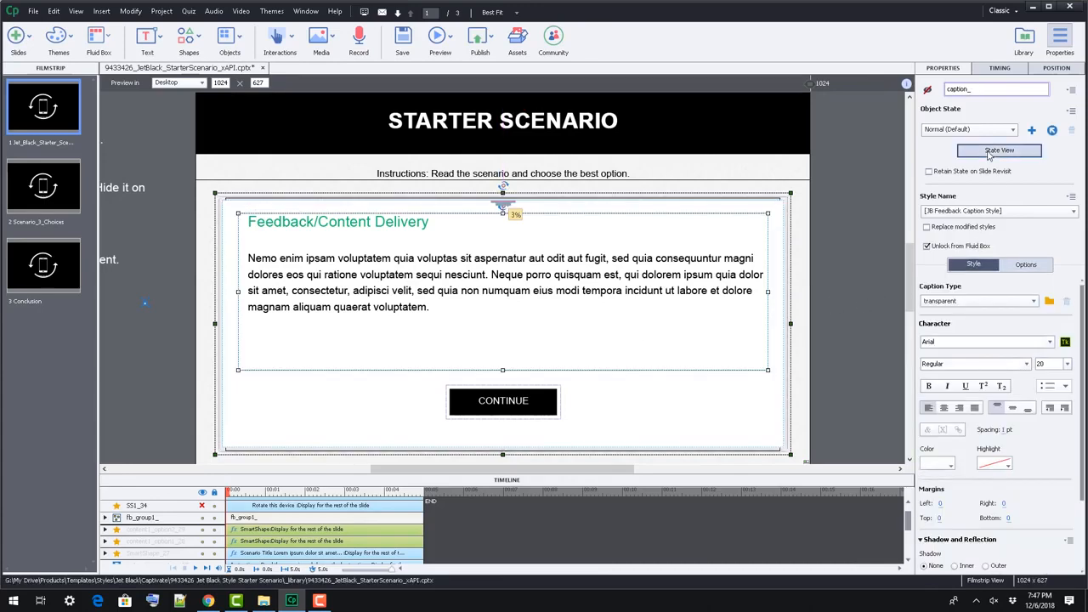
- Show the feedback caption's object states via State View in the Properties panel
click(999, 150)
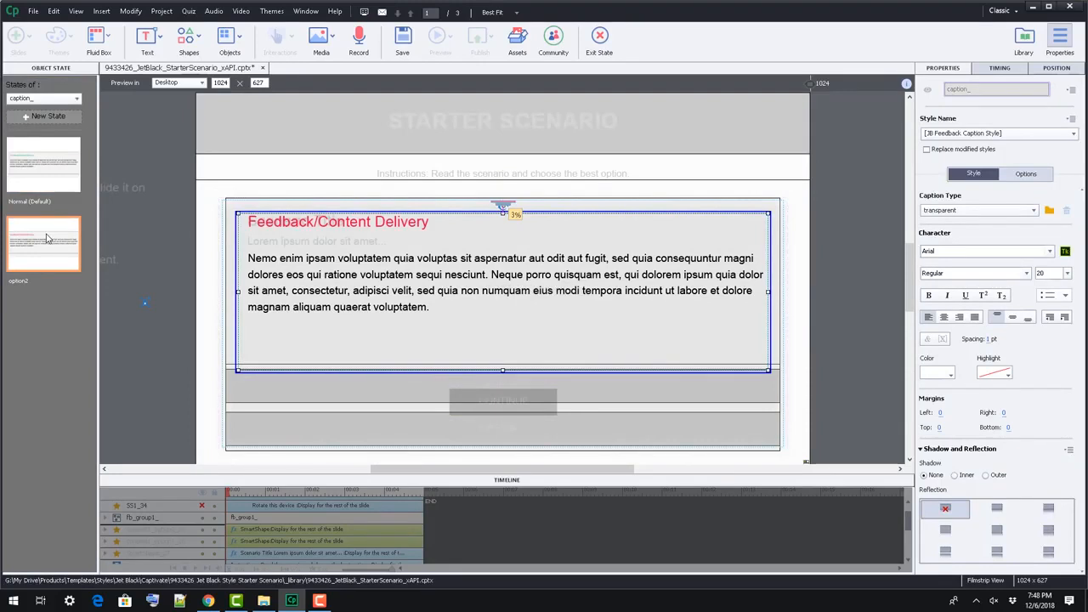
mouse_move(55, 229)
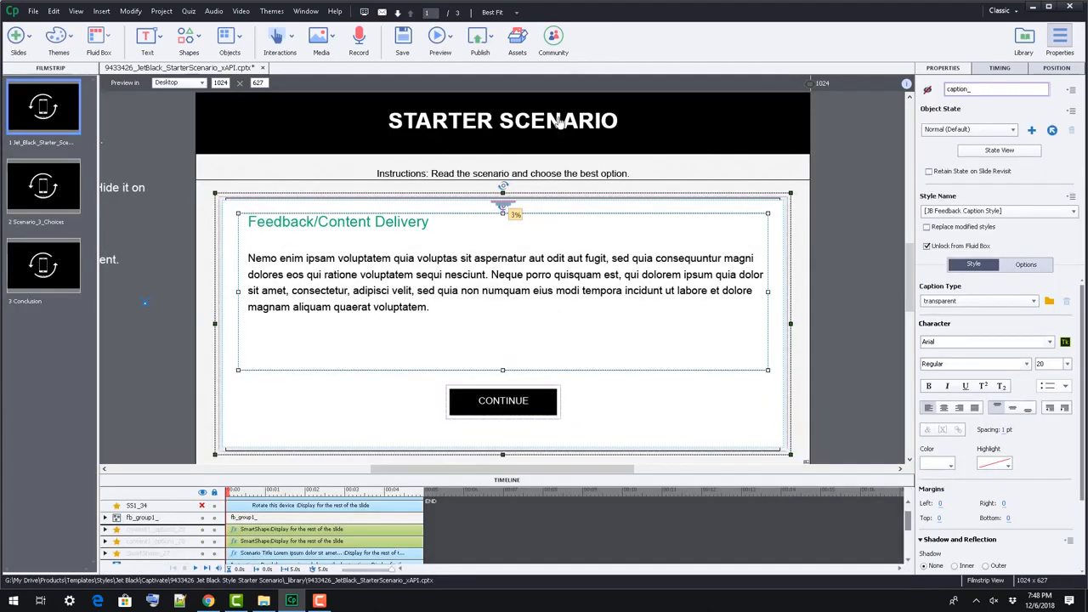
- Visit the Scenario_1_Choices slide, then the Conclusion slide, from the Filmstrip
click(44, 187)
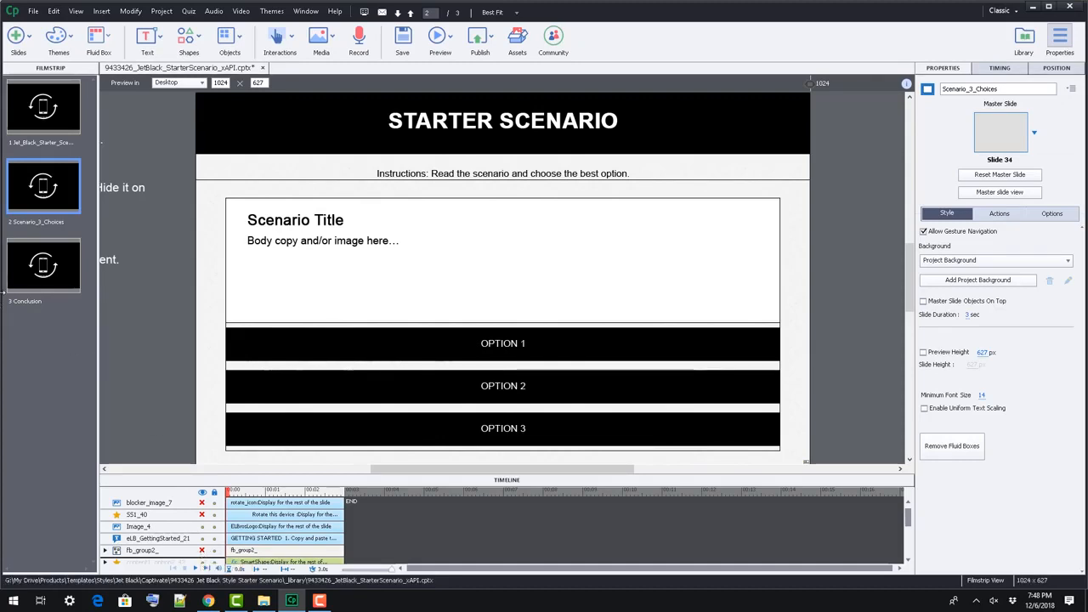
click(44, 265)
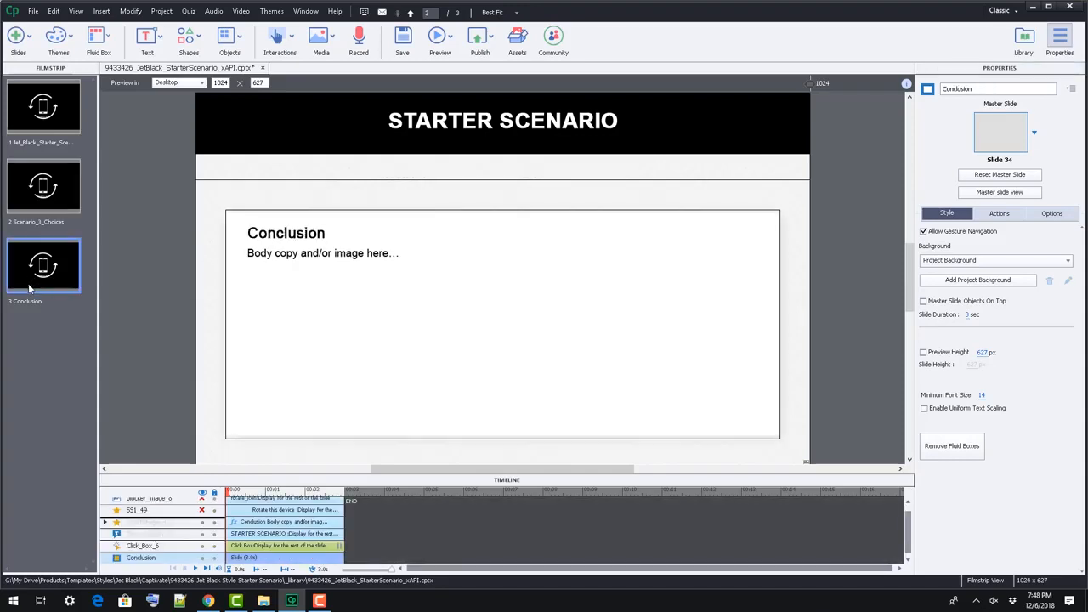